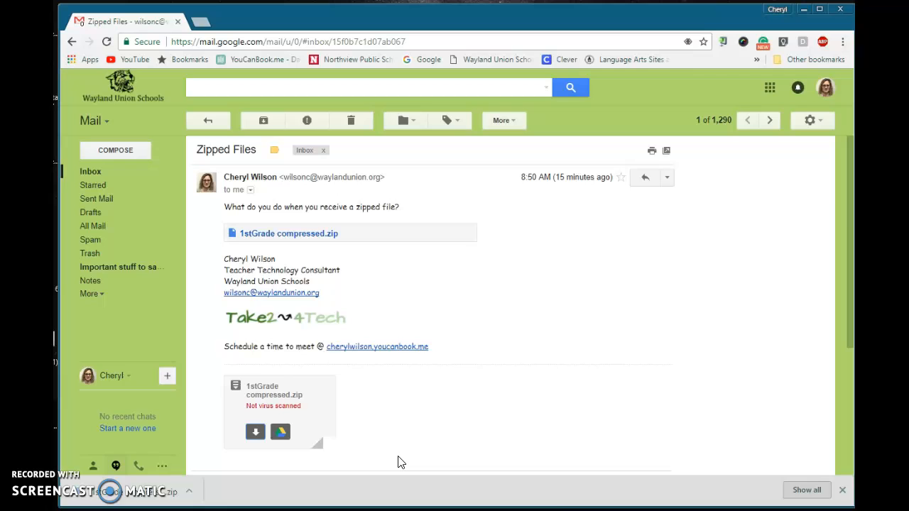
pyautogui.moveTo(348, 238)
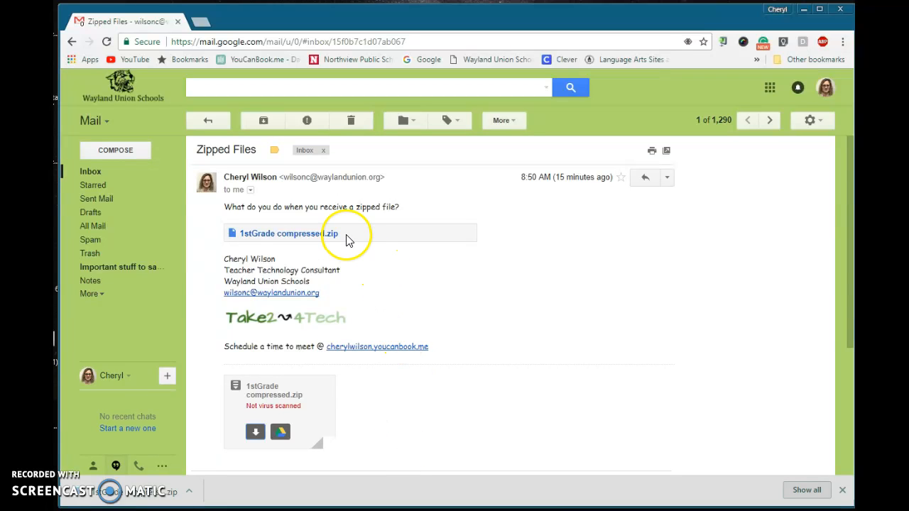
pyautogui.moveTo(278, 412)
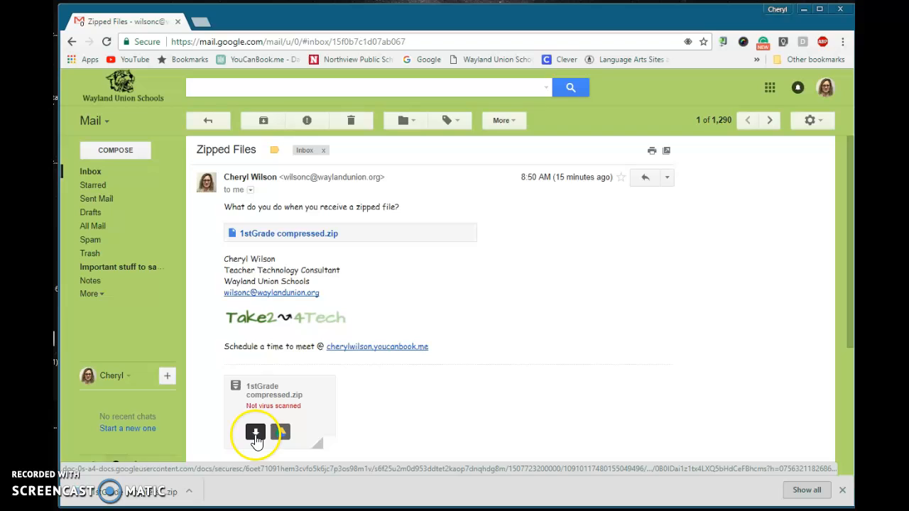
pyautogui.moveTo(255, 433)
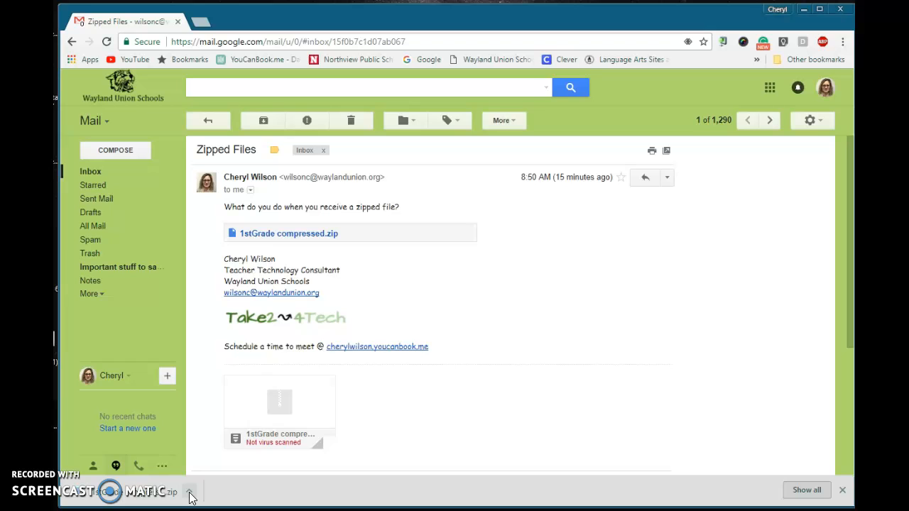
# Show the downloaded zip in its folder and select '1stGrade compressed (1)'
pyautogui.click(189, 491)
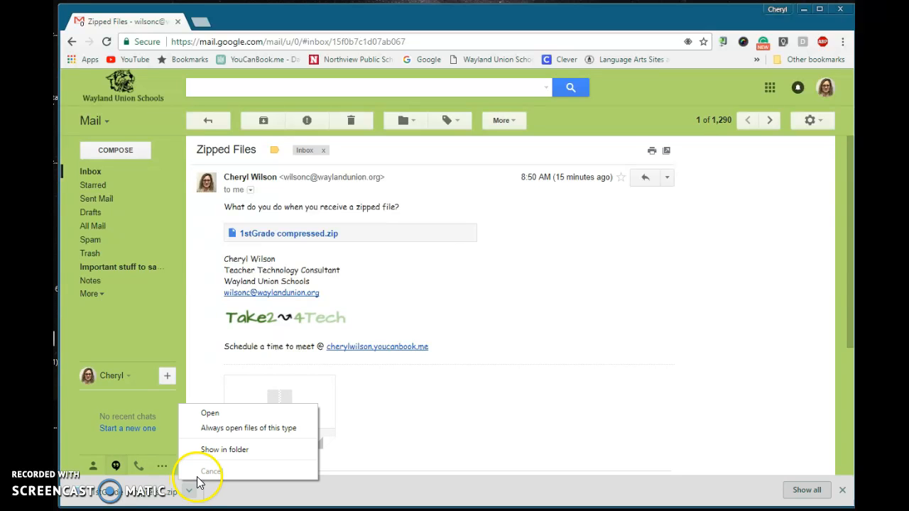
pyautogui.click(224, 450)
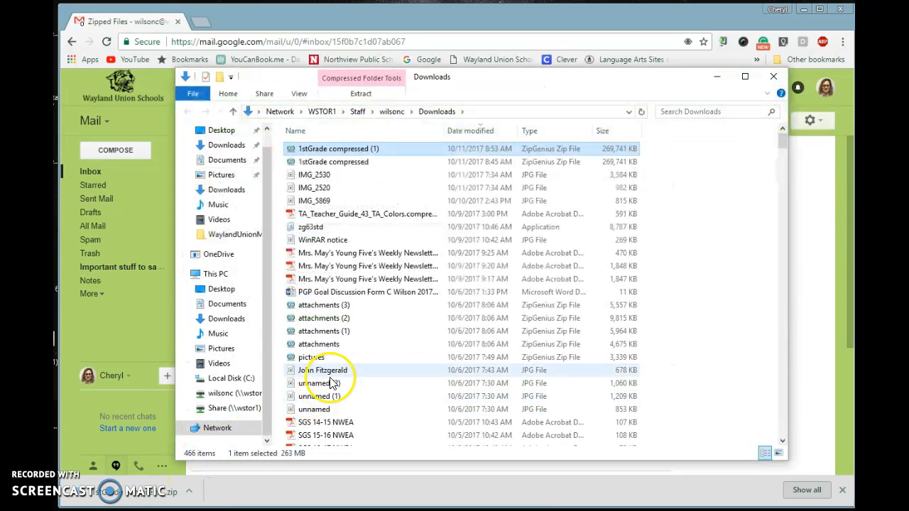
pyautogui.click(337, 149)
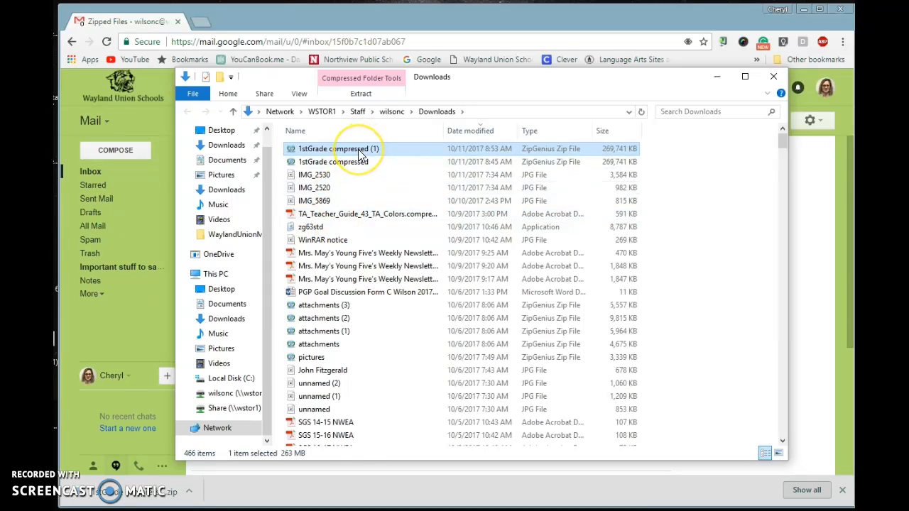
pyautogui.moveTo(358, 149)
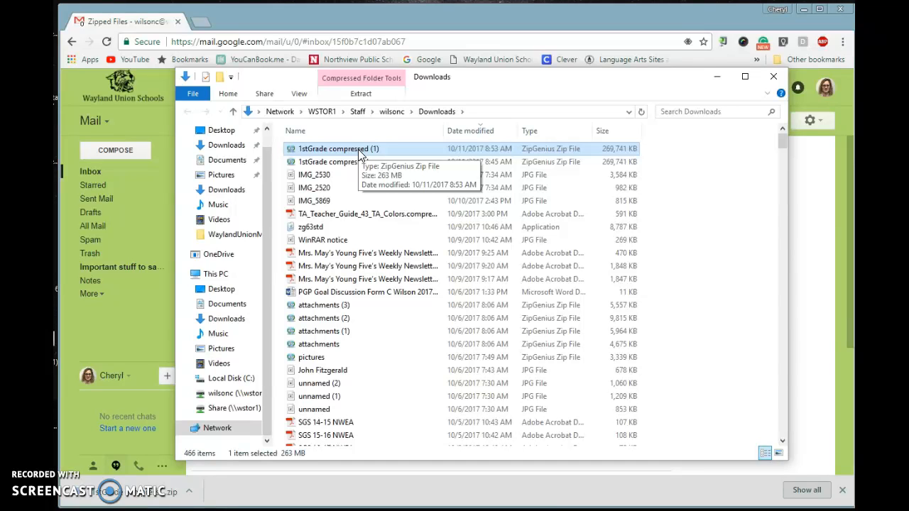
# Check the zip's Open with options, then open '1stGrade compressed (1)' in ZipGenius 6
pyautogui.rightClick(339, 148)
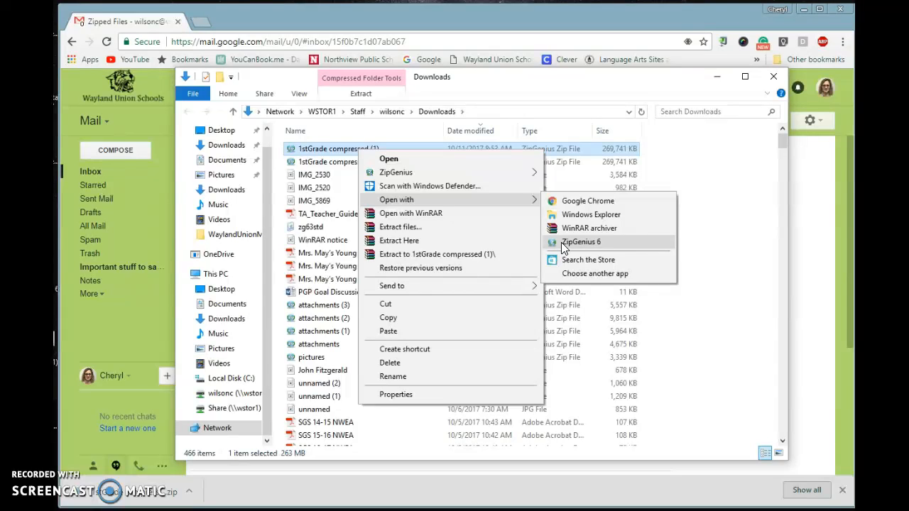
pyautogui.moveTo(574, 228)
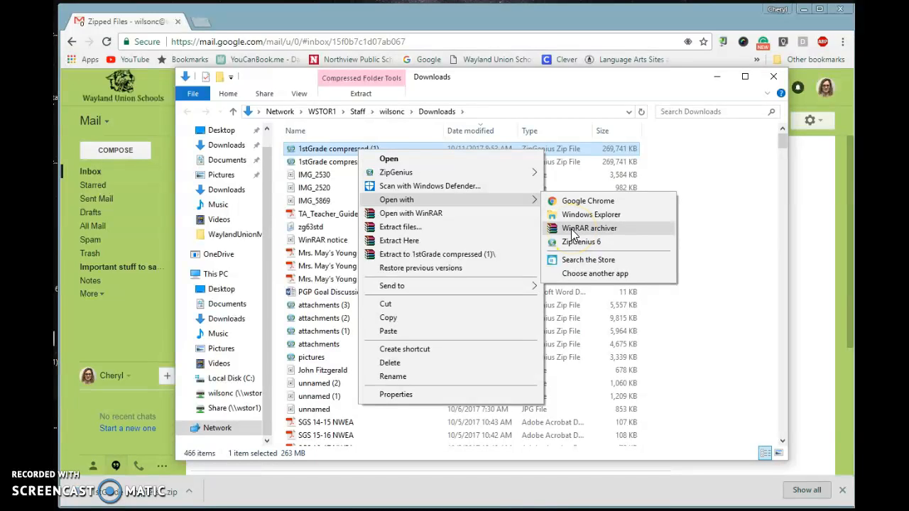
pyautogui.moveTo(580, 242)
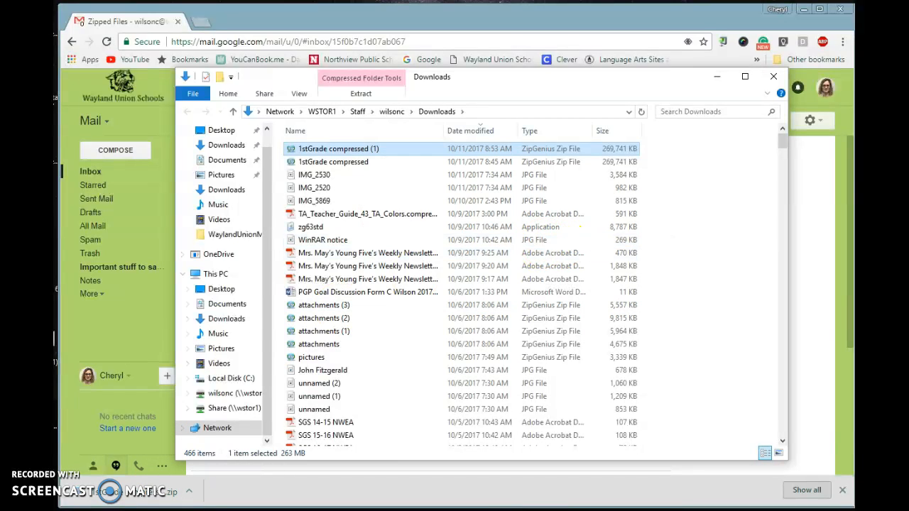
pyautogui.doubleClick(338, 148)
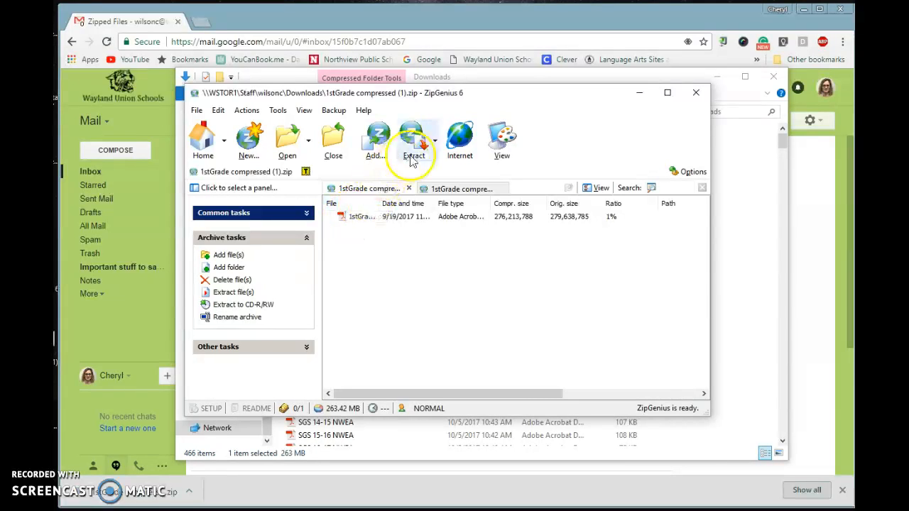
pyautogui.moveTo(414, 142)
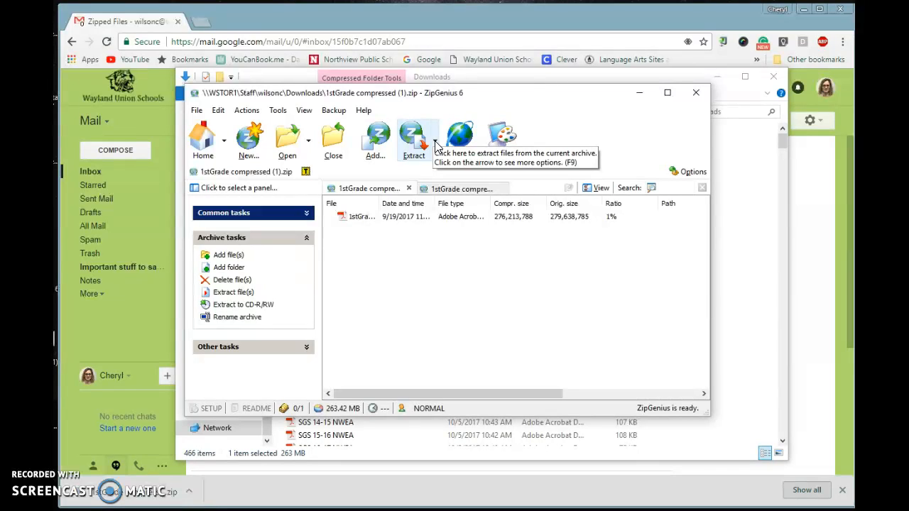
# Extract all files from the 1stGrade archive to the Desktop
pyautogui.click(435, 138)
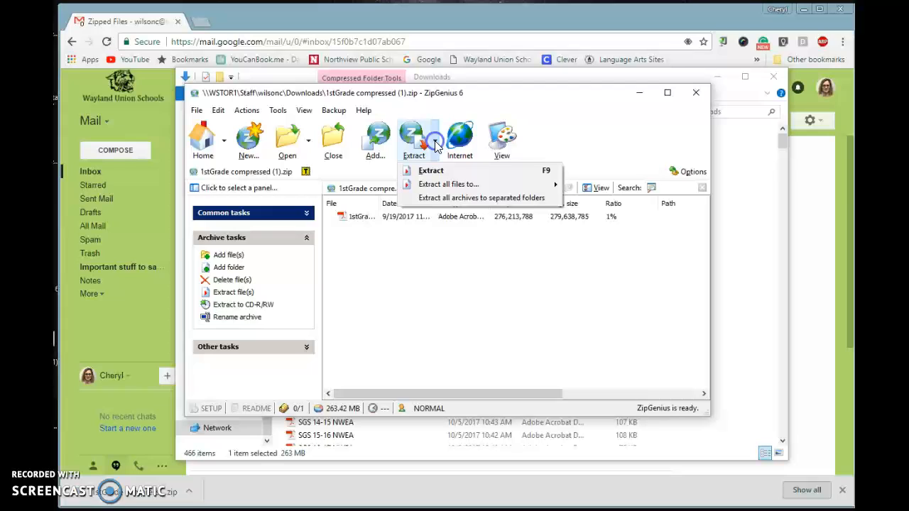
pyautogui.moveTo(430, 170)
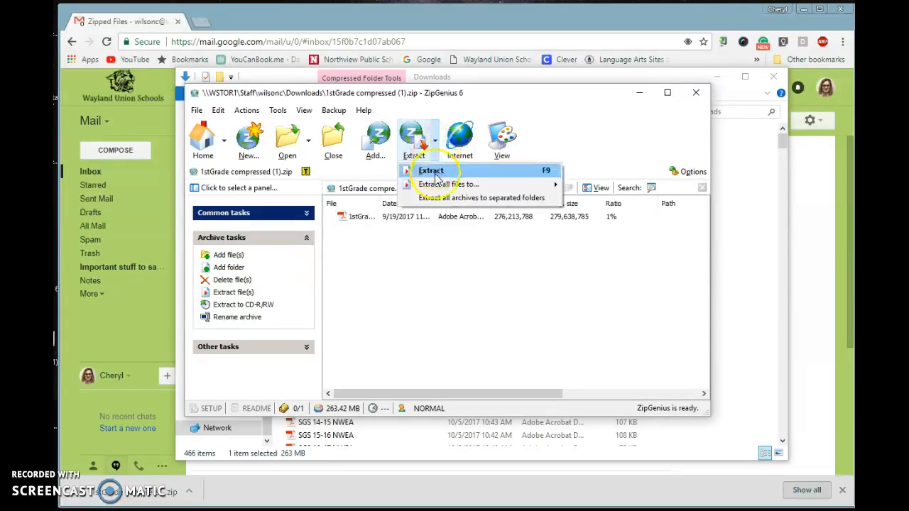
pyautogui.moveTo(448, 184)
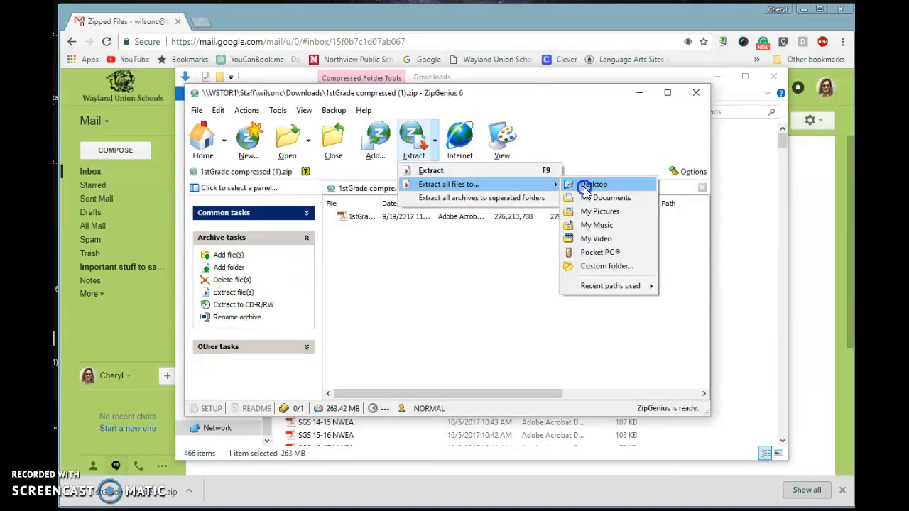
pyautogui.click(592, 184)
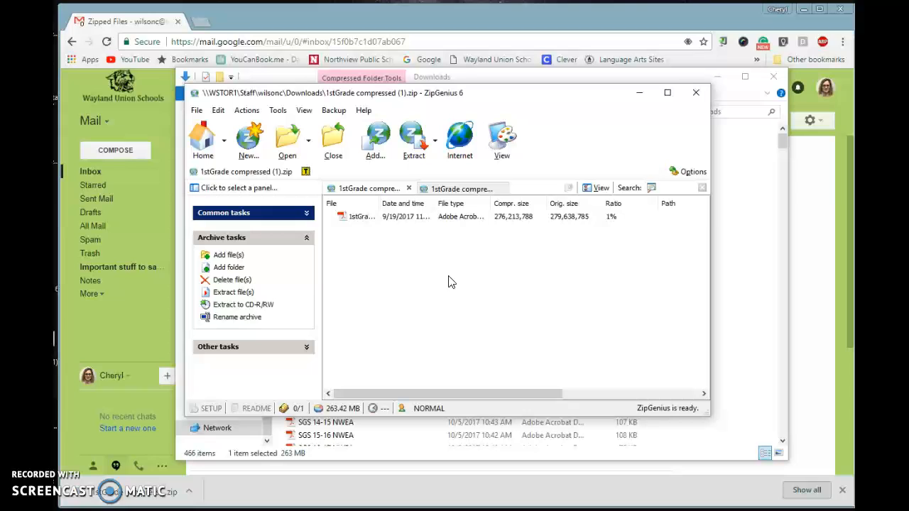
pyautogui.moveTo(664, 78)
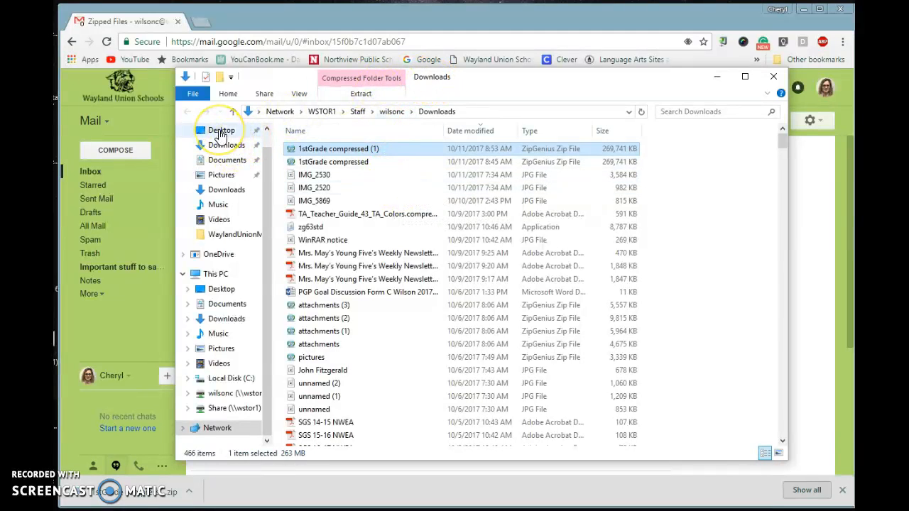
# View the Desktop in Details layout and select the extracted 1stGrade PDF
pyautogui.click(221, 130)
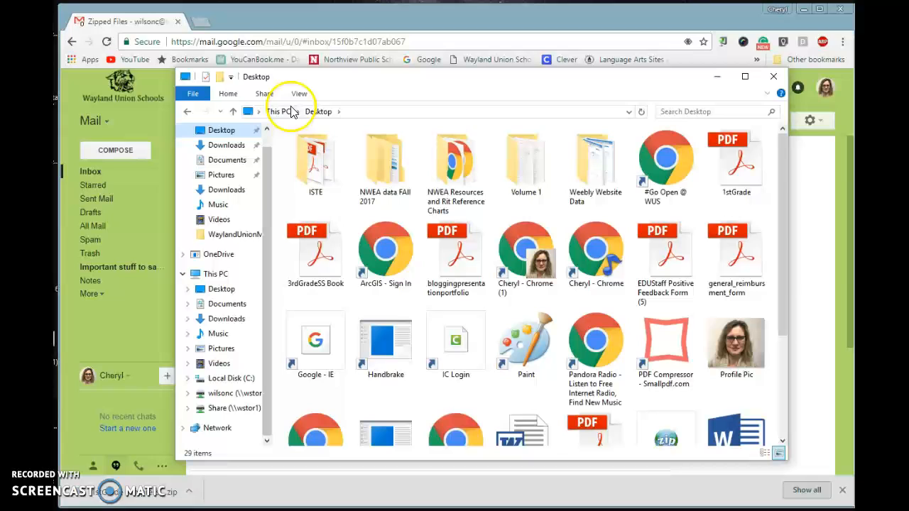
pyautogui.click(299, 93)
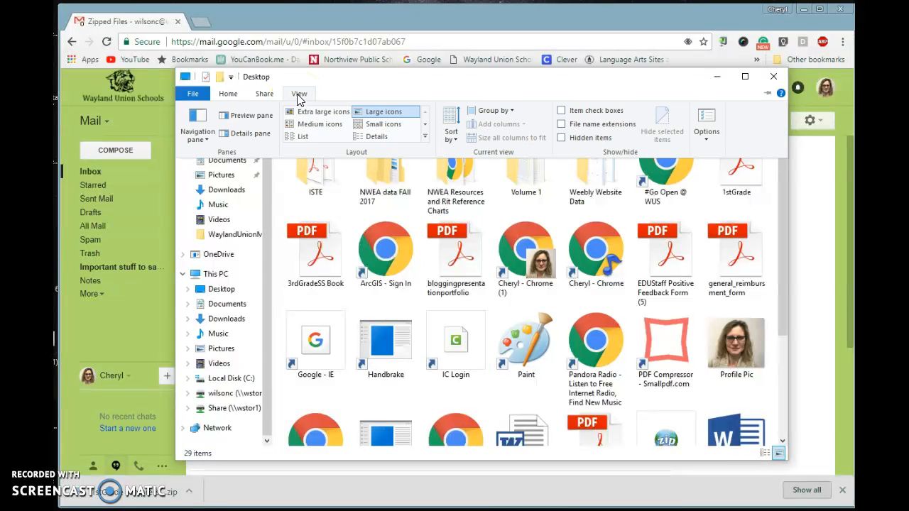
pyautogui.click(377, 136)
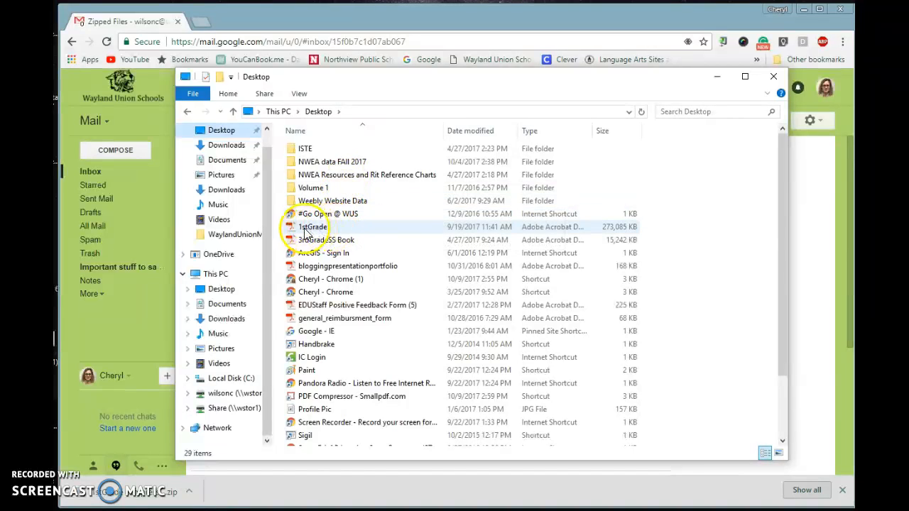
pyautogui.moveTo(330, 231)
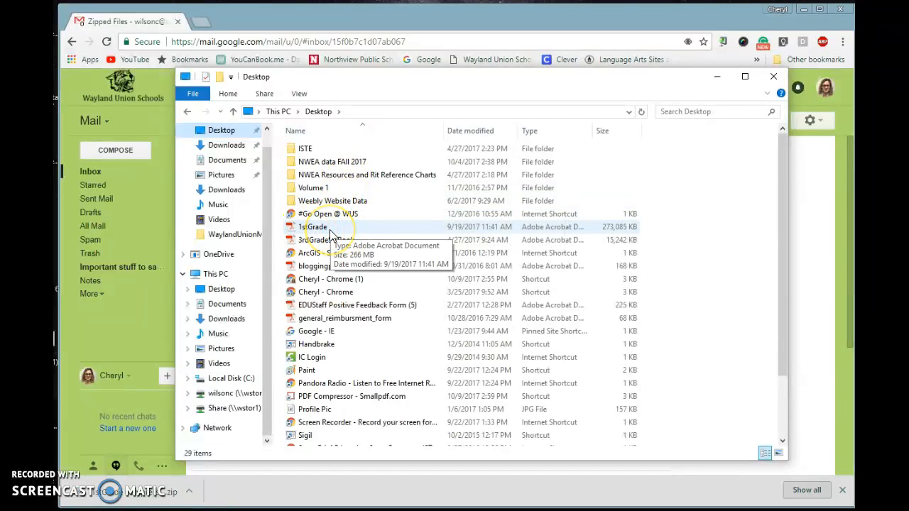
pyautogui.moveTo(458, 232)
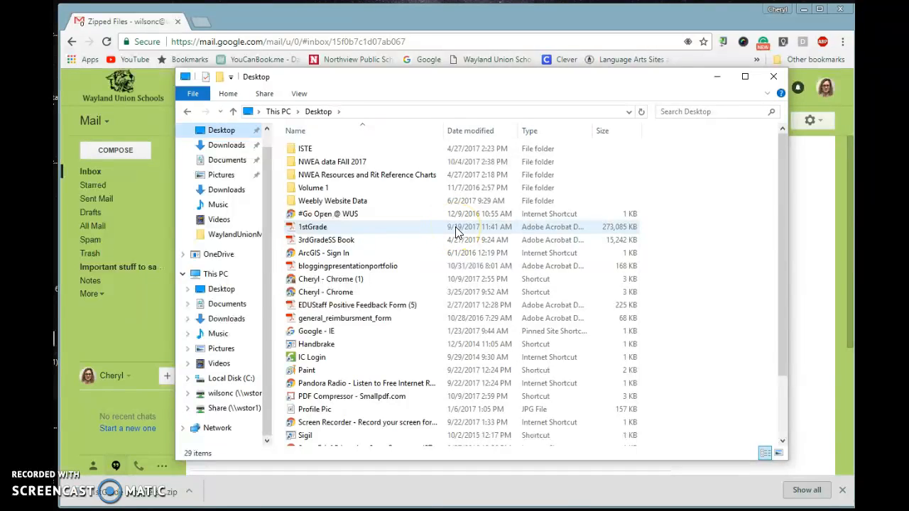
pyautogui.click(312, 226)
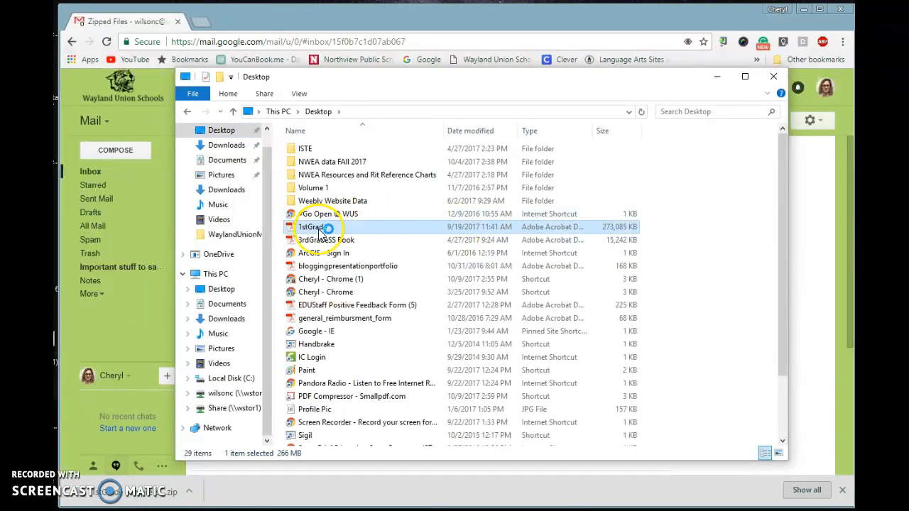
# Open 1stGrade in Acrobat Reader, scroll to page 25, and expand Export PDF
pyautogui.doubleClick(311, 227)
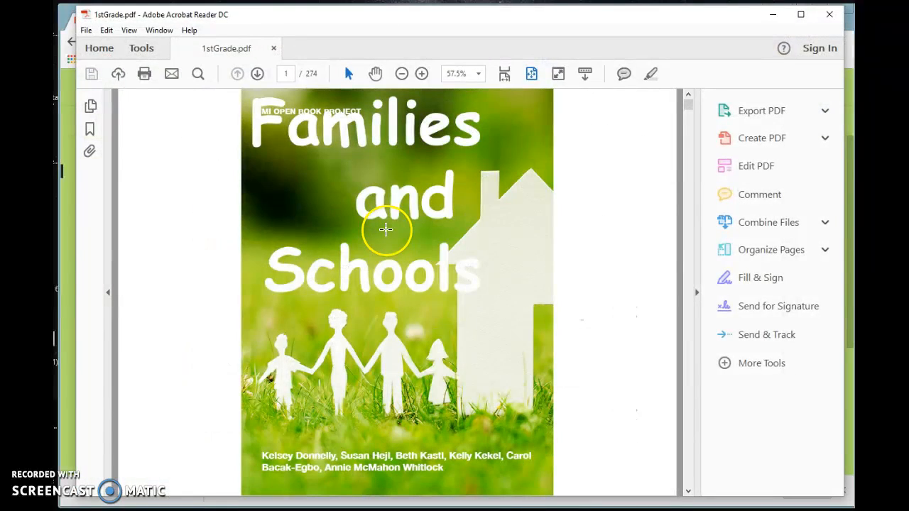
pyautogui.moveTo(692, 140)
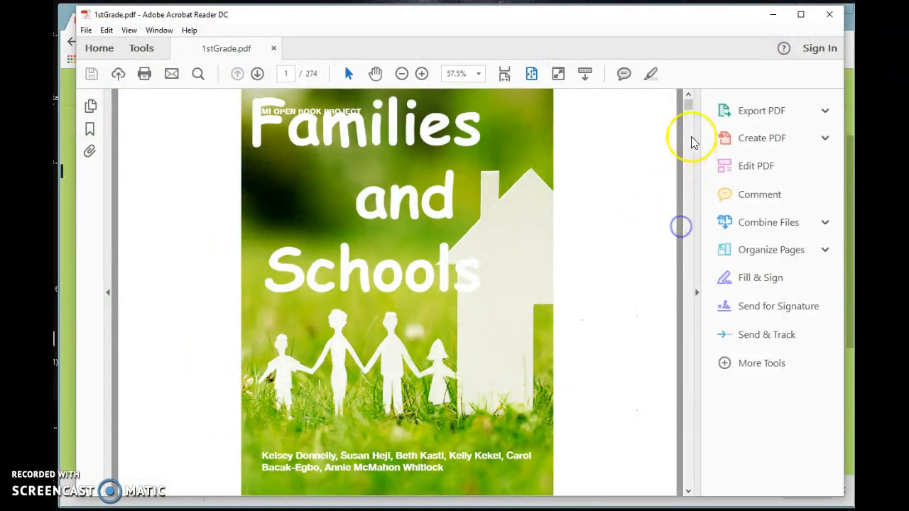
pyautogui.scroll(-3)
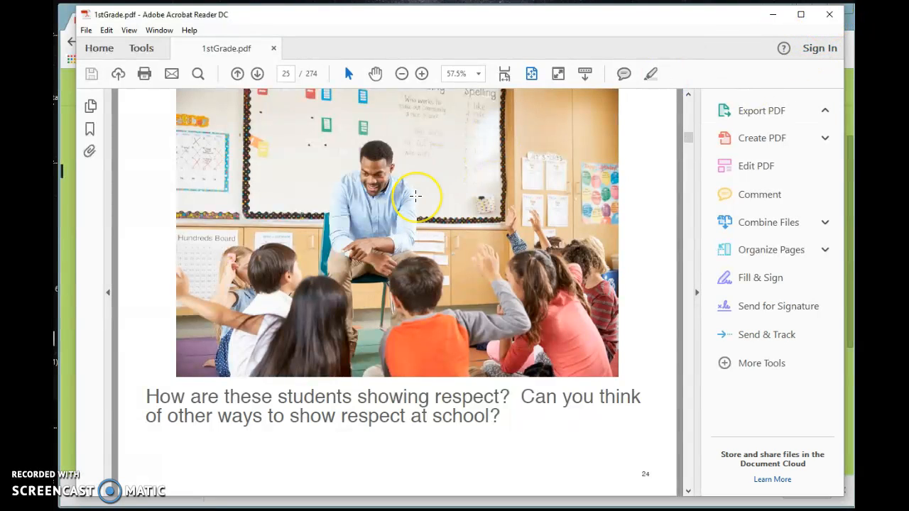
pyautogui.click(761, 110)
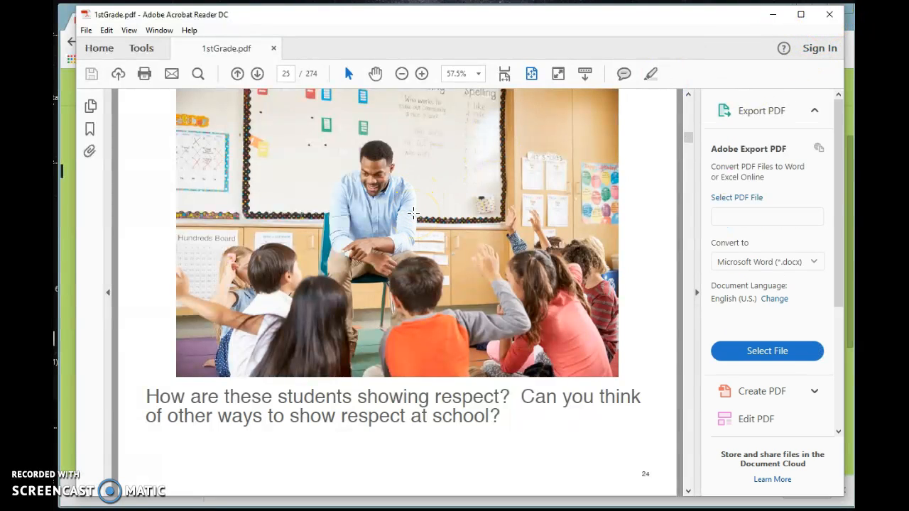